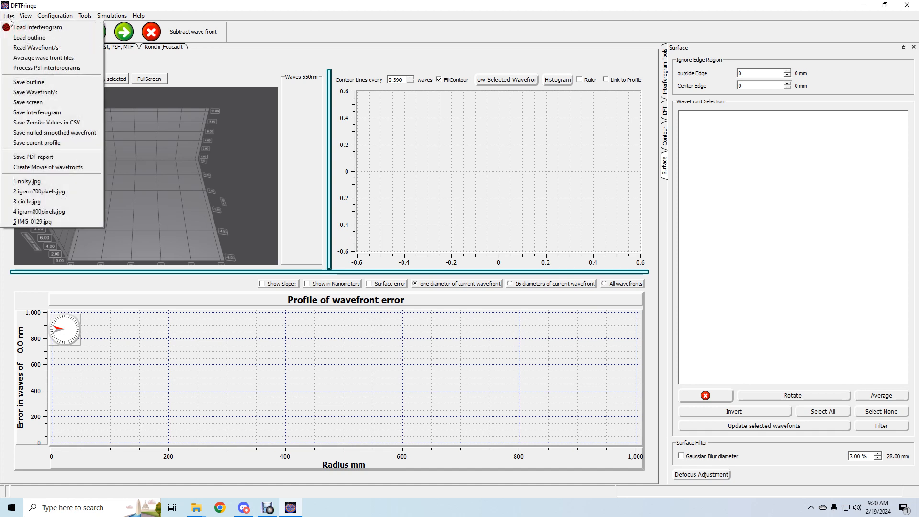
pyautogui.moveTo(47, 68)
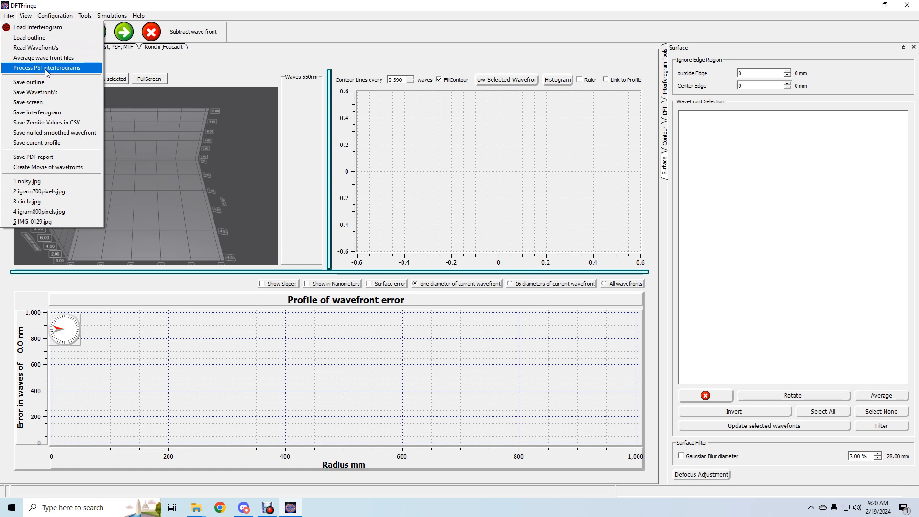
# Start PSI processing and select the five run1 interferograms, run1_7 through run1_11
pyautogui.click(46, 68)
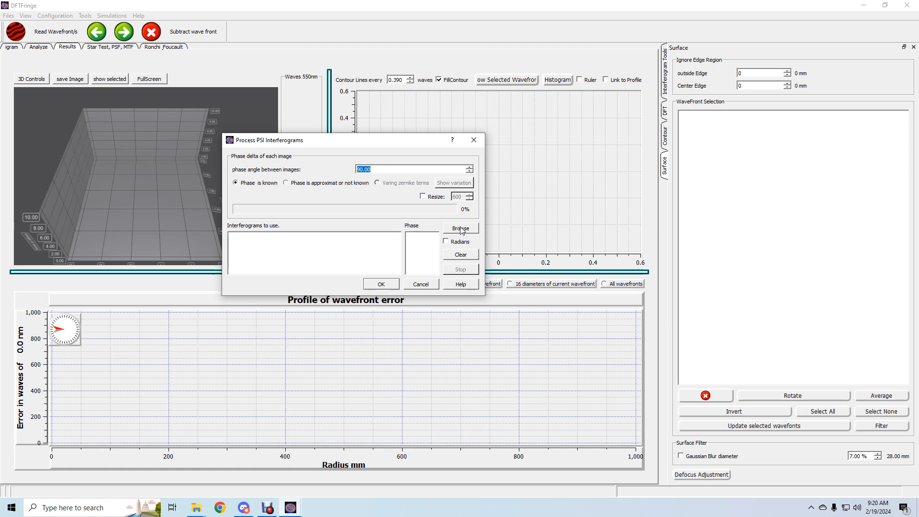
pyautogui.click(461, 227)
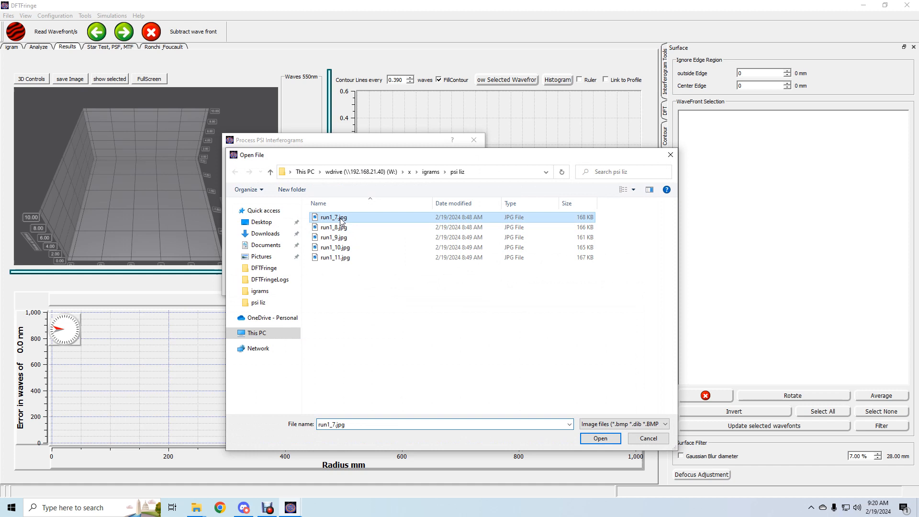
pyautogui.click(335, 257)
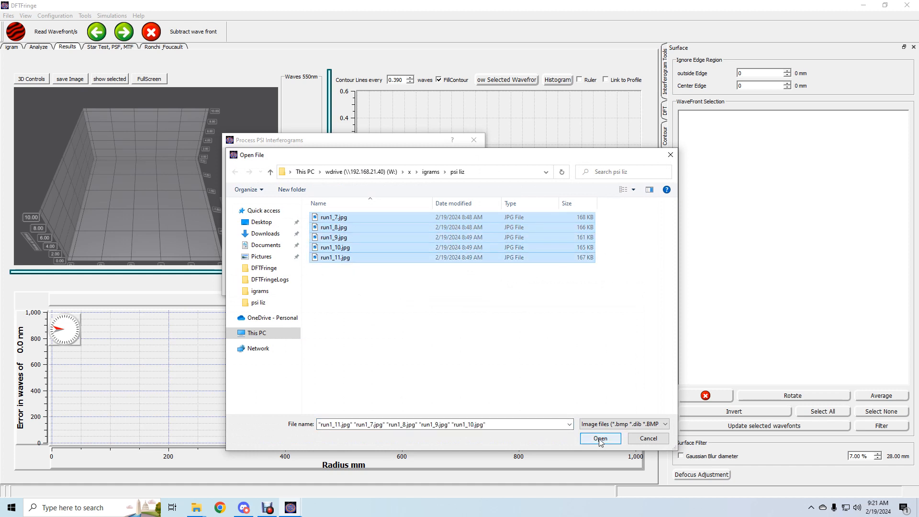
# Load the five run1 images with 90-degree phase steps from 0 to 360
pyautogui.click(599, 439)
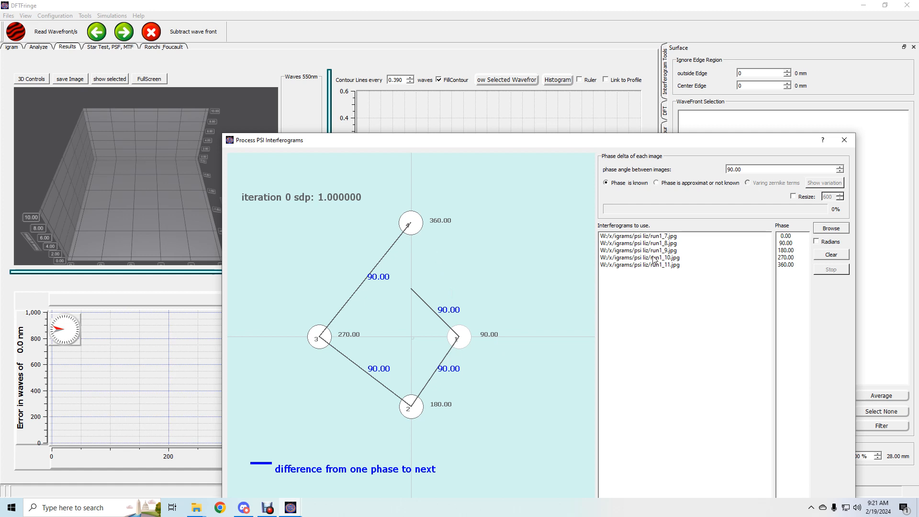
pyautogui.moveTo(794, 253)
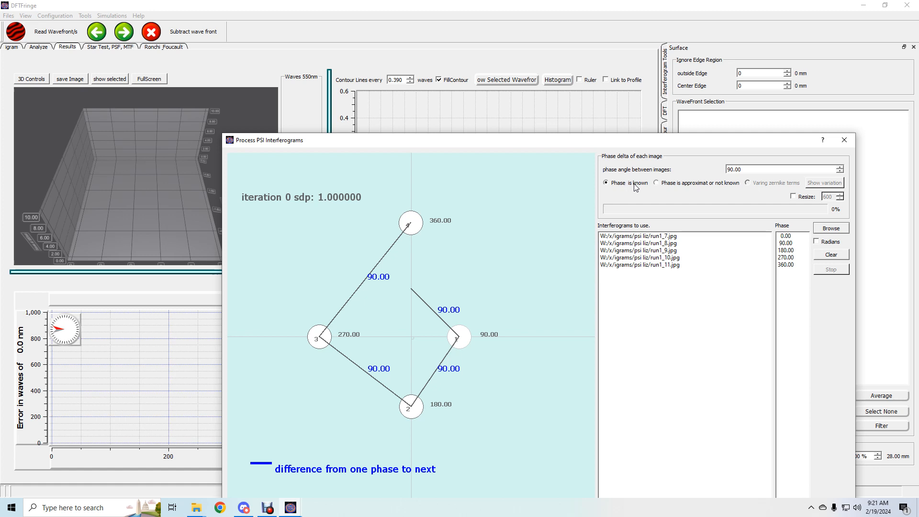
pyautogui.moveTo(664, 189)
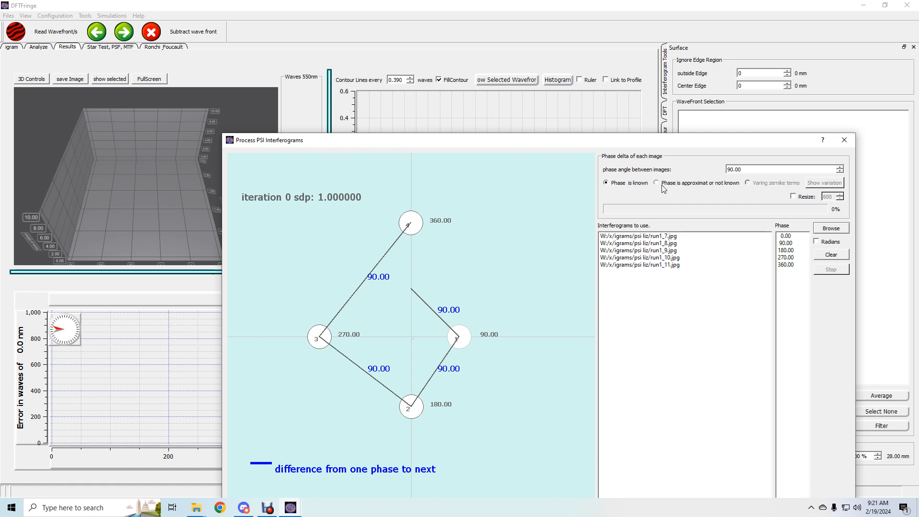
pyautogui.moveTo(667, 188)
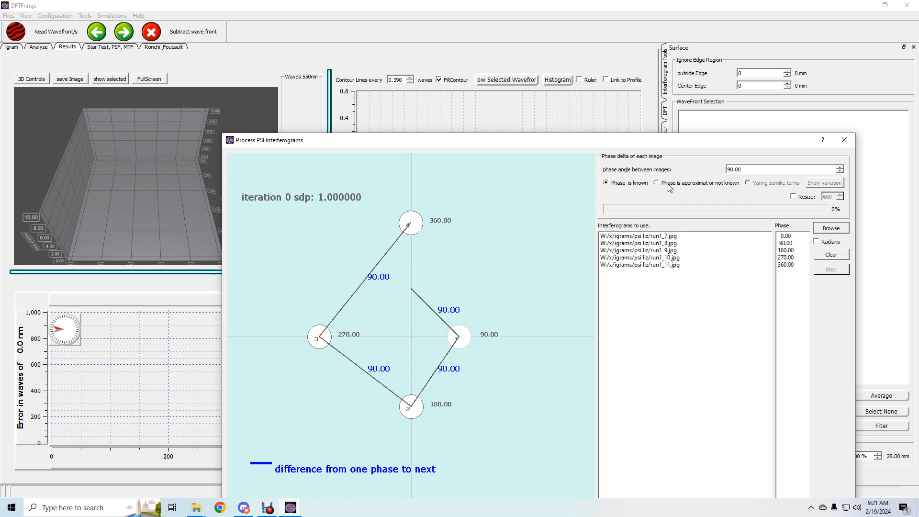
pyautogui.moveTo(812, 249)
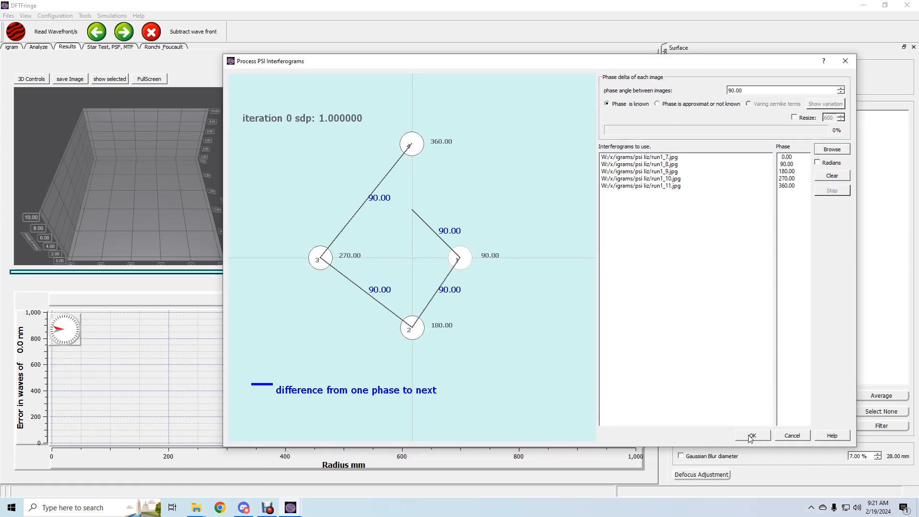
# Compute the PSIrun1_7-run1_11 wavefront and accept the outline fitted to the flat's edge
pyautogui.click(752, 436)
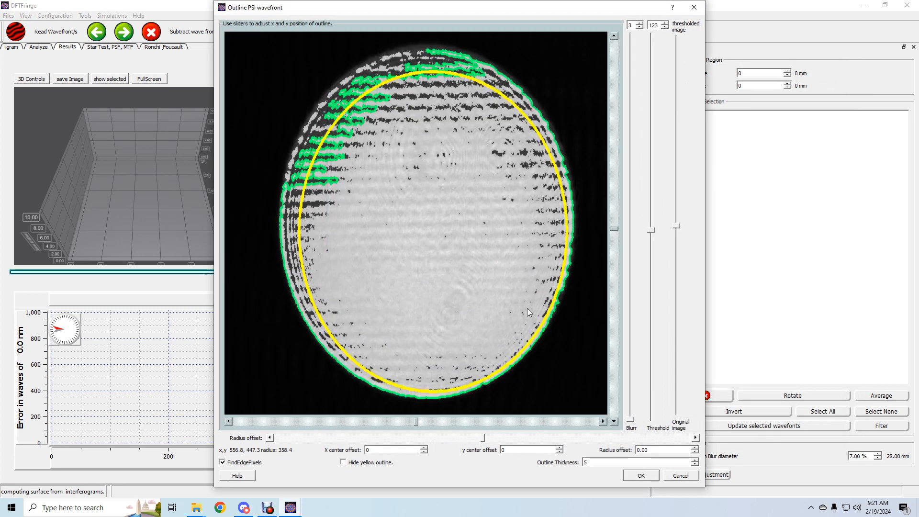
pyautogui.moveTo(436, 243)
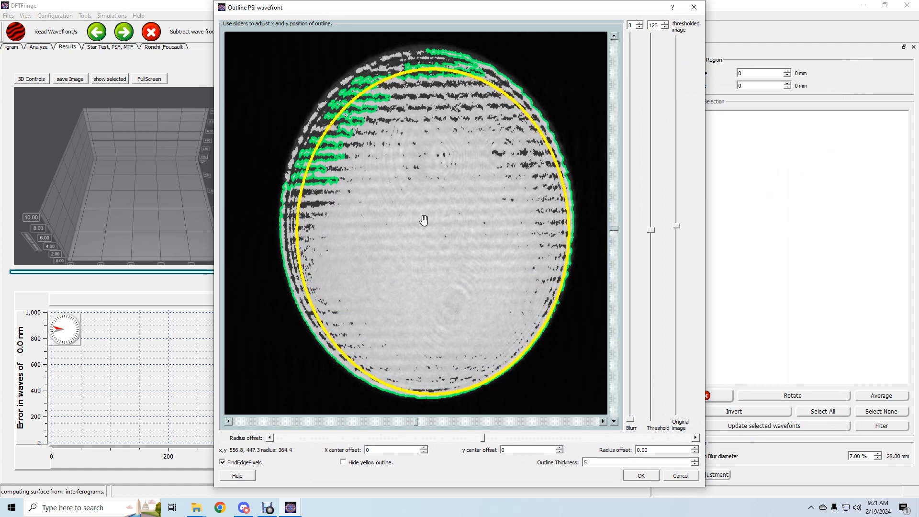
pyautogui.moveTo(423, 220); pyautogui.dragTo(413, 210)
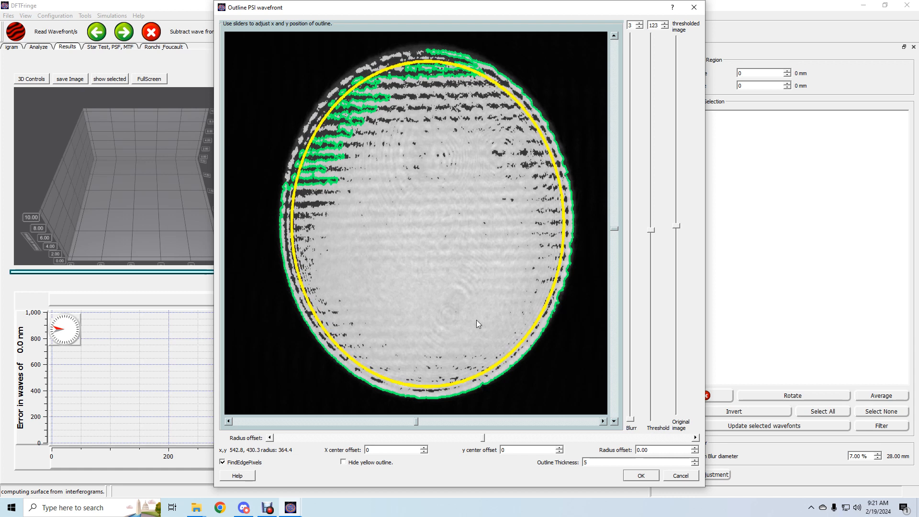
pyautogui.moveTo(654, 481)
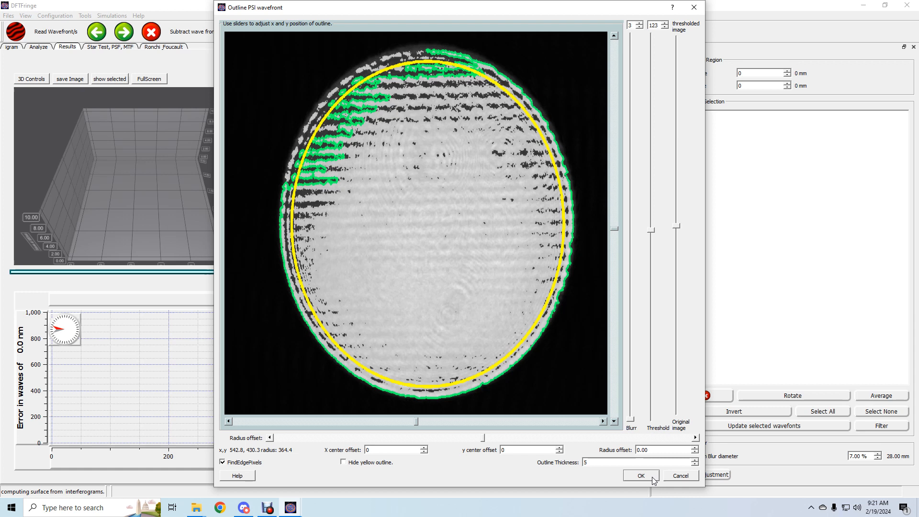
pyautogui.click(640, 476)
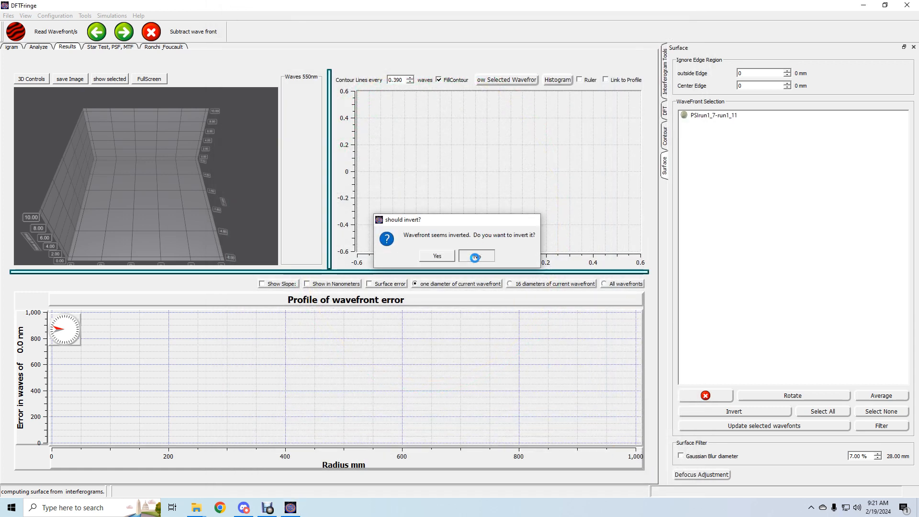
# Leave the wavefront uninverted and review the 400 mm, 675 nm mirror settings
pyautogui.click(476, 256)
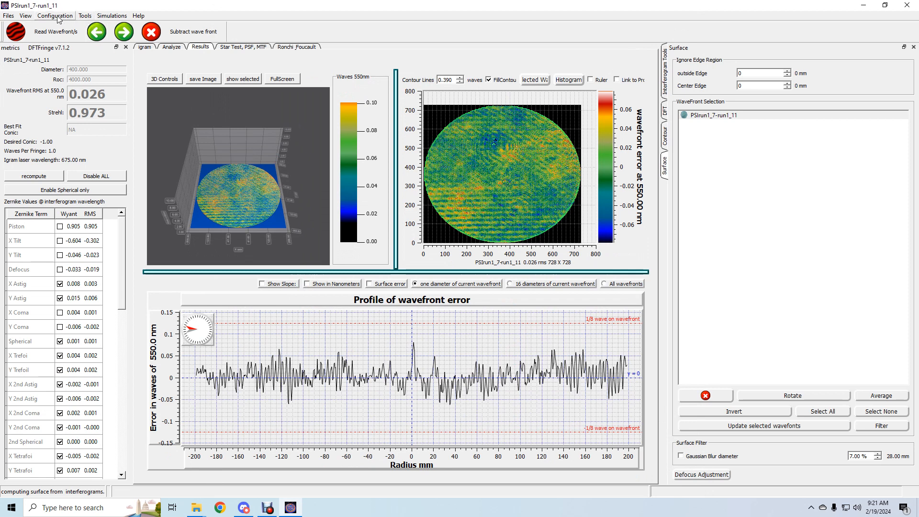
pyautogui.click(55, 16)
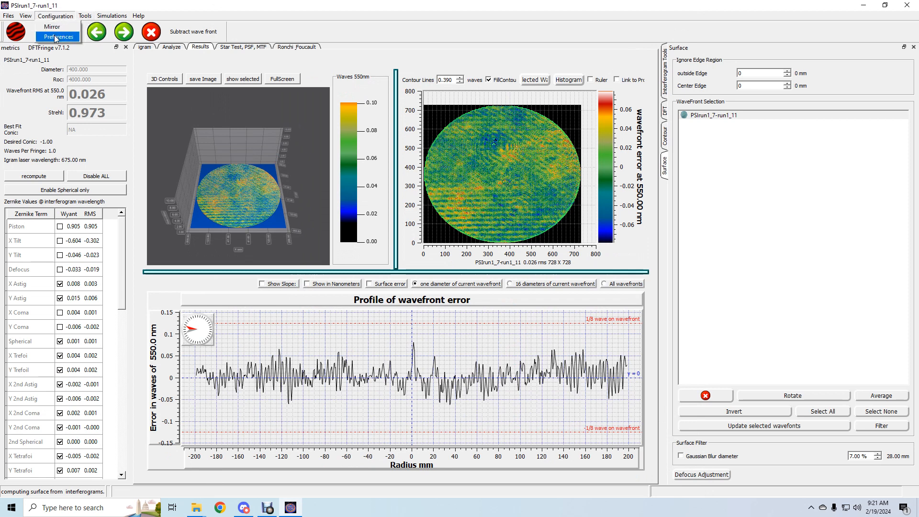
pyautogui.moveTo(52, 27)
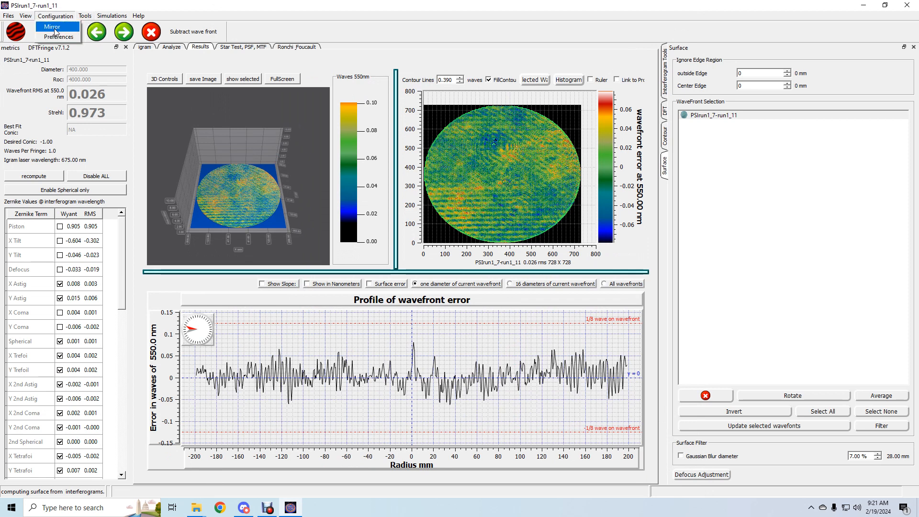
pyautogui.click(52, 26)
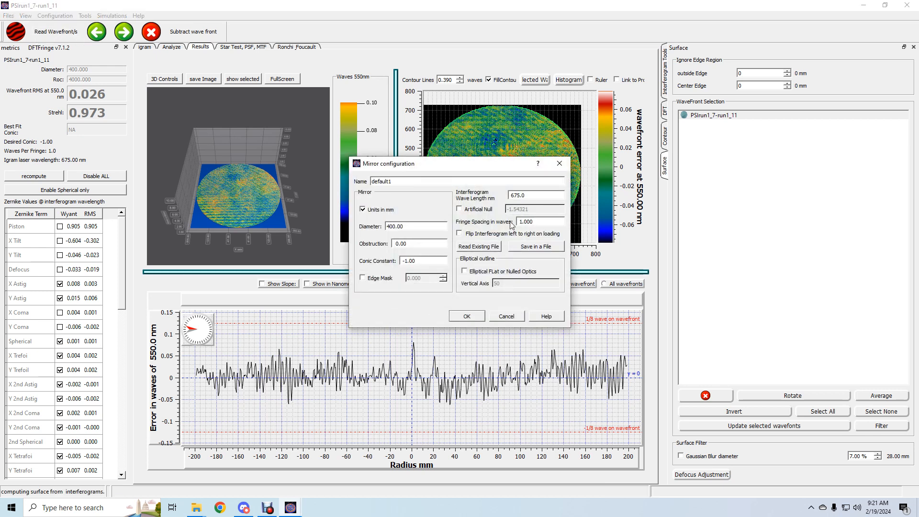
pyautogui.click(466, 316)
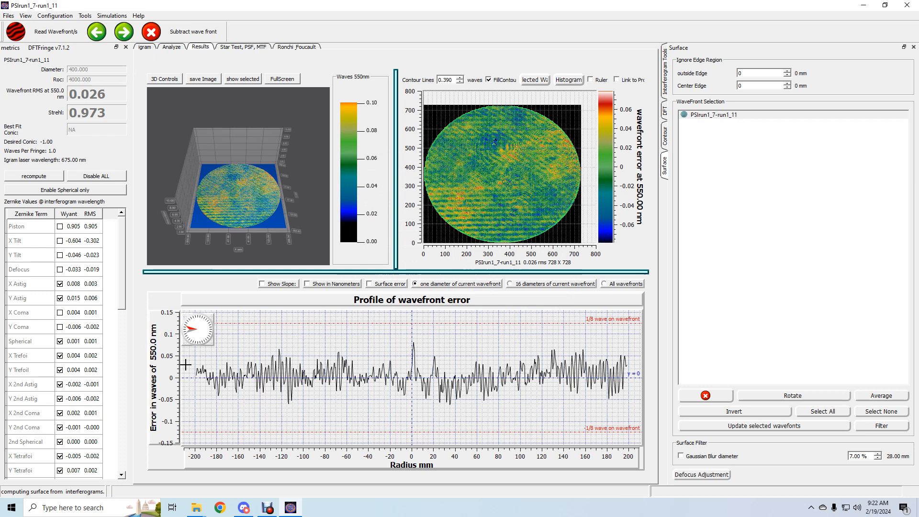
pyautogui.moveTo(419, 217)
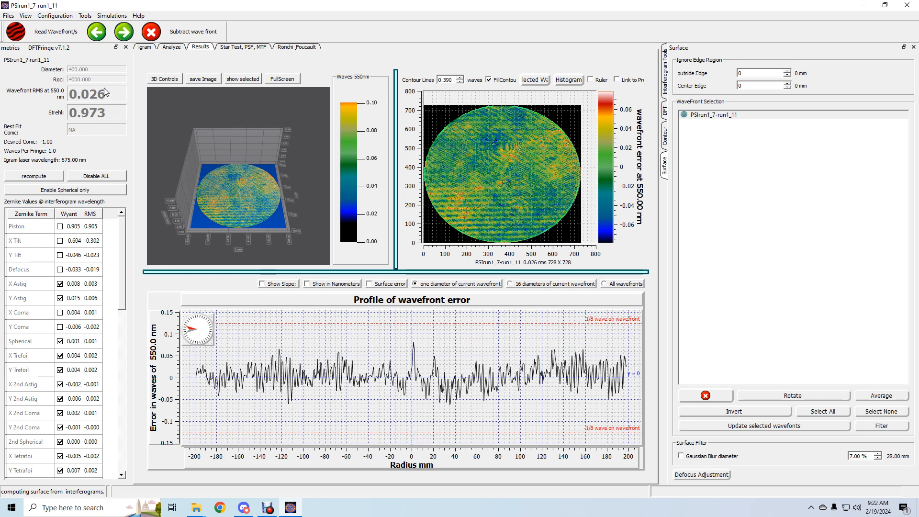
pyautogui.moveTo(732, 473)
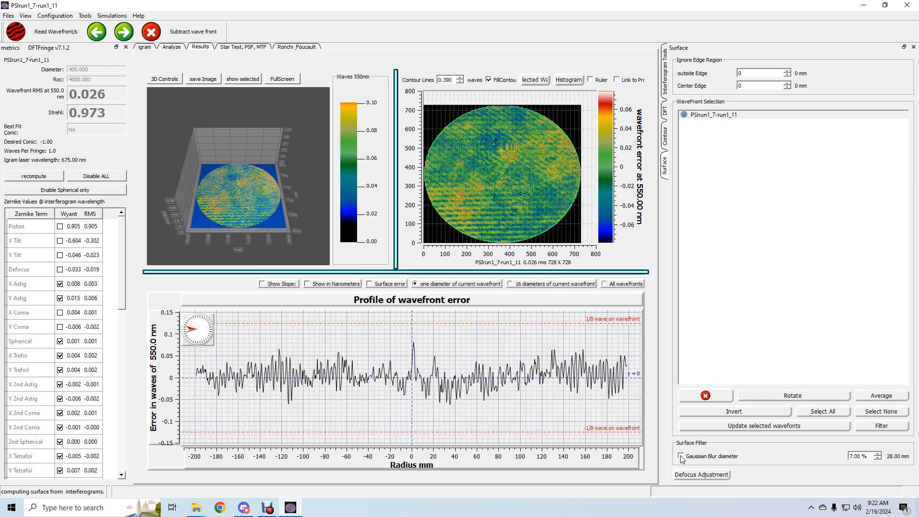
# Apply the 7% Gaussian blur and plot 16 diameter error profiles of the wavefront
pyautogui.click(682, 456)
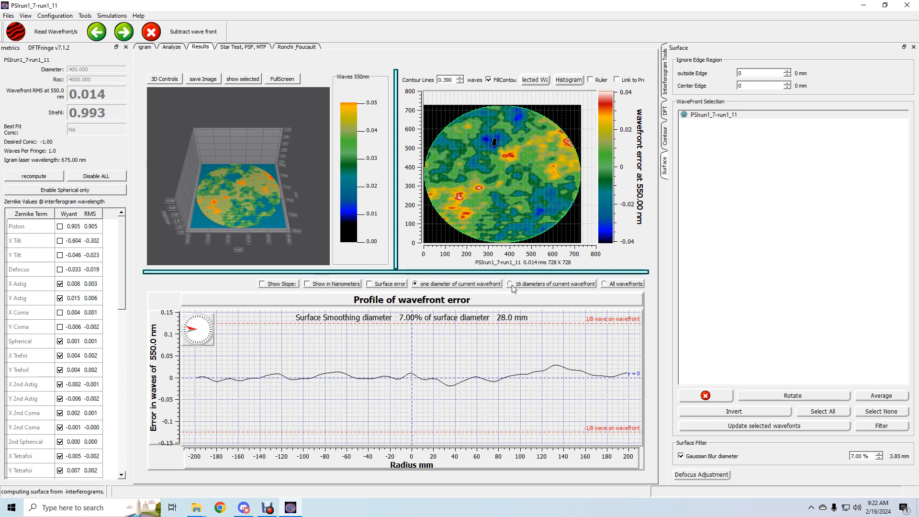
pyautogui.click(511, 284)
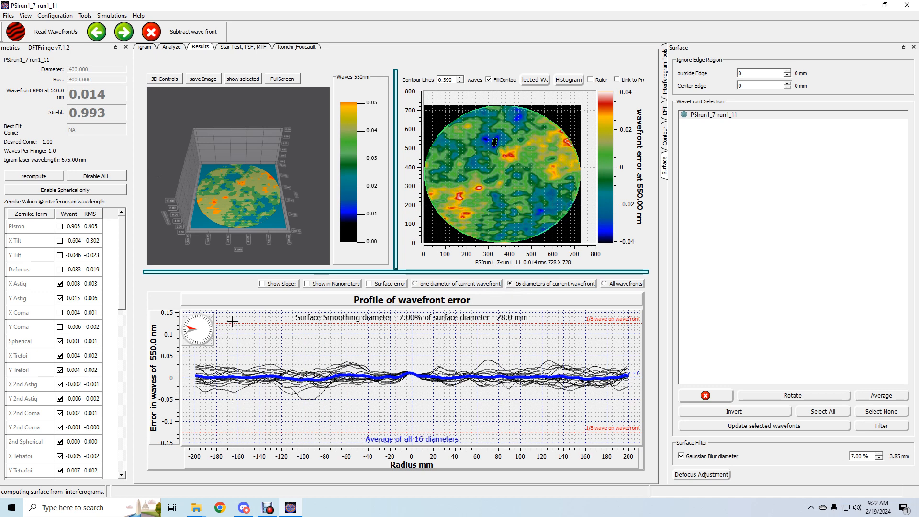
pyautogui.moveTo(461, 306)
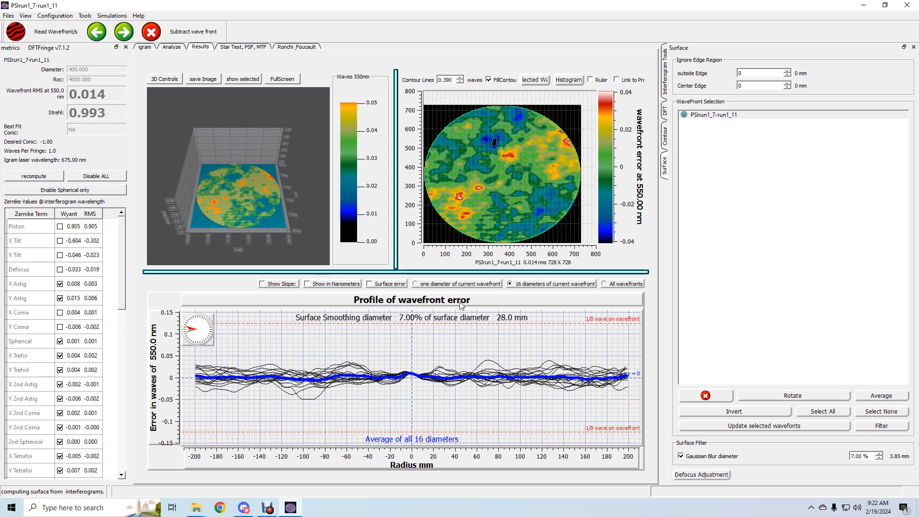